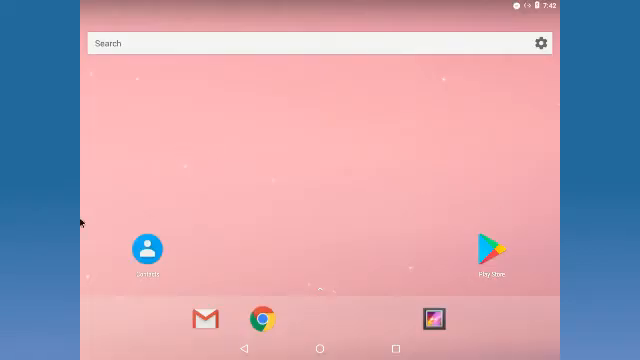
{"action": "mouse_move", "coordinate": [532, 263]}
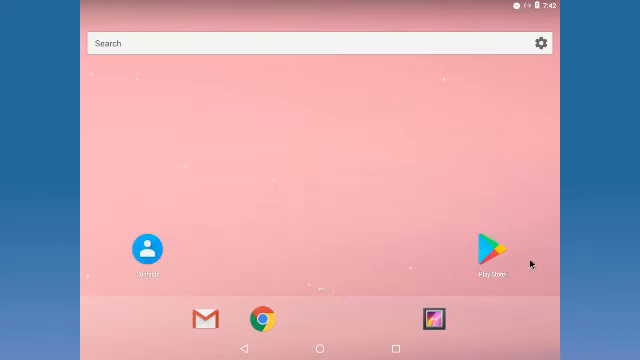
Launch the Google Play Store from the home screen.
{"action": "left_click", "coordinate": [490, 249]}
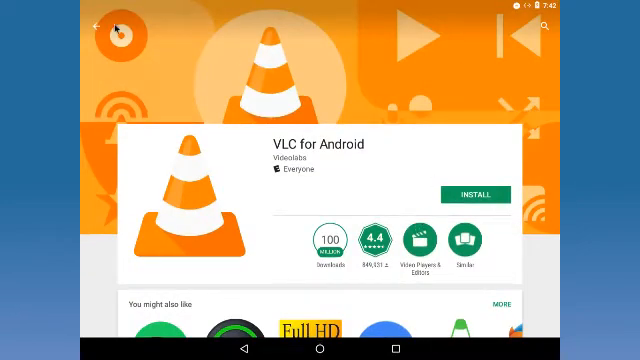
Search the store for 'VLC media player' and scroll through the VLC for Android listing.
{"action": "left_click", "coordinate": [96, 27]}
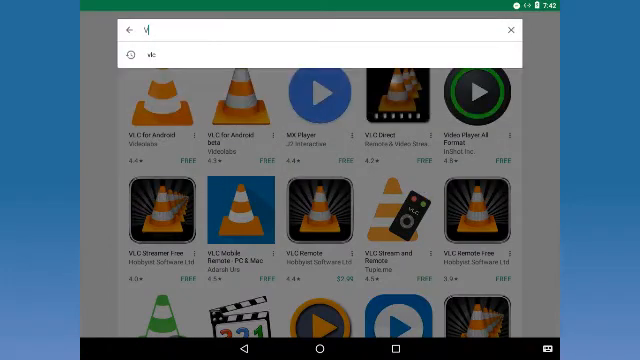
{"action": "type", "text": "VLC media player"}
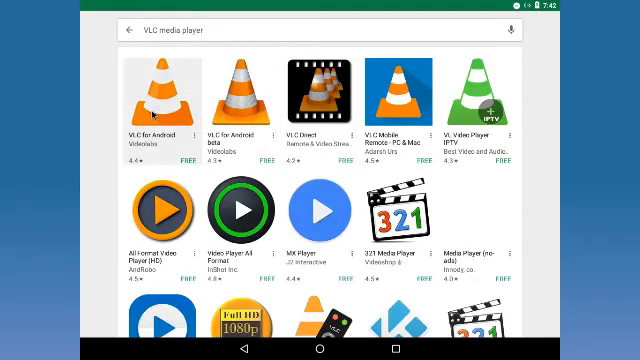
{"action": "left_click", "coordinate": [160, 95]}
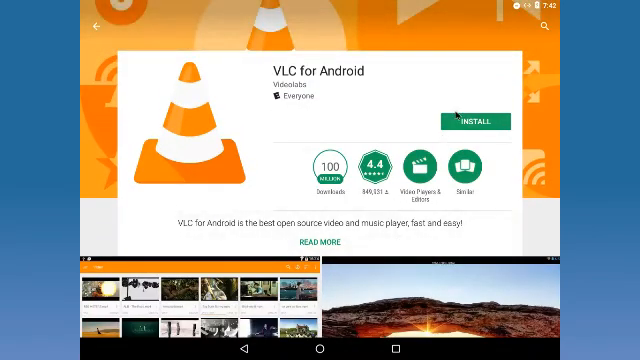
{"action": "scroll", "scroll_direction": "down", "scroll_amount": 3}
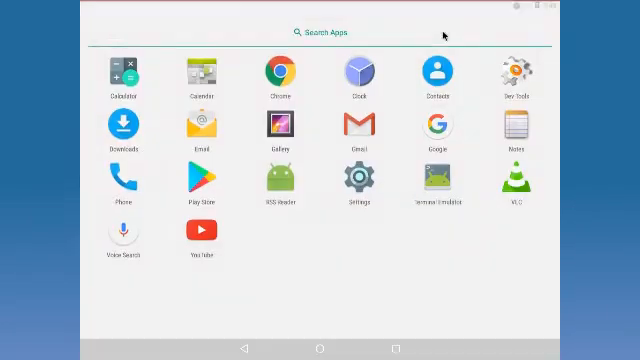
Launch VLC for Android from its app drawer icon.
{"action": "left_click", "coordinate": [514, 185]}
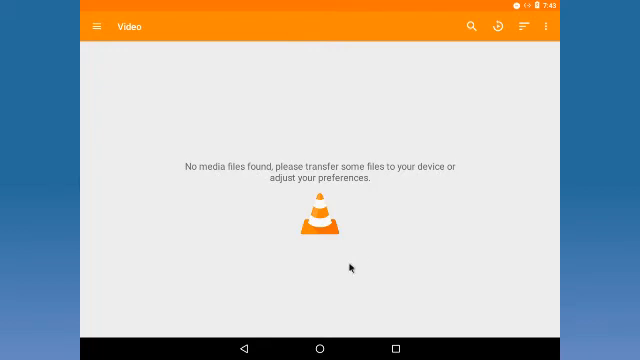
{"action": "mouse_move", "coordinate": [80, 8]}
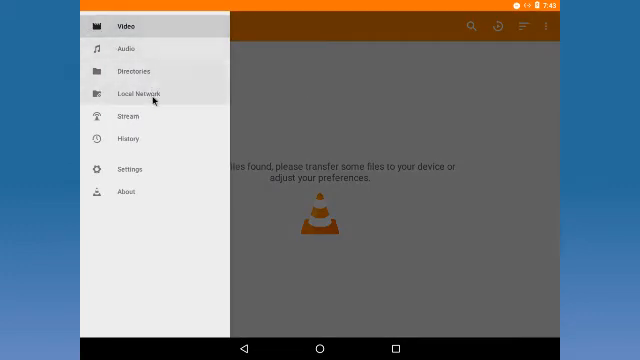
{"action": "mouse_move", "coordinate": [130, 122]}
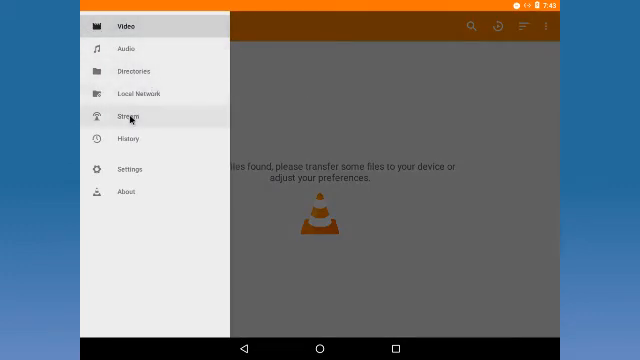
Open Stream and enter rtmp://162.195.166.129/live as the network address.
{"action": "left_click", "coordinate": [128, 116]}
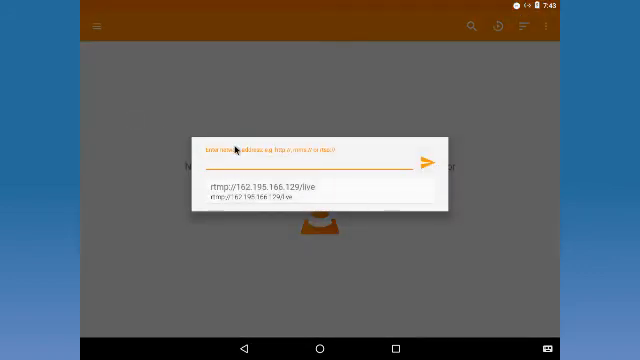
{"action": "type", "text": "rtmp://"}
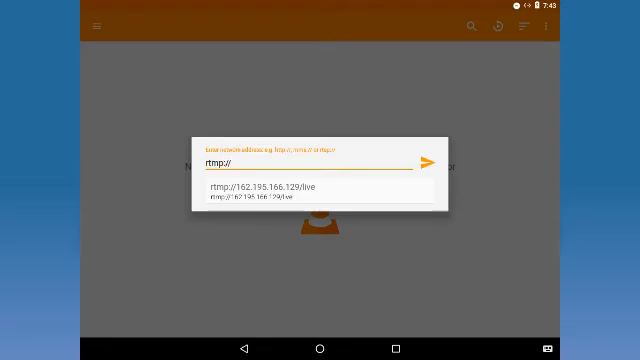
{"action": "type", "text": "162.195."}
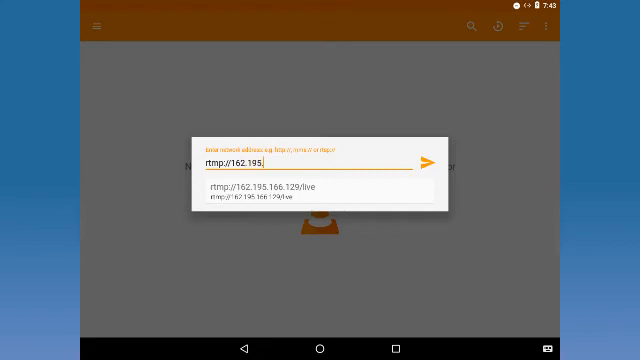
{"action": "type", "text": "166.129"}
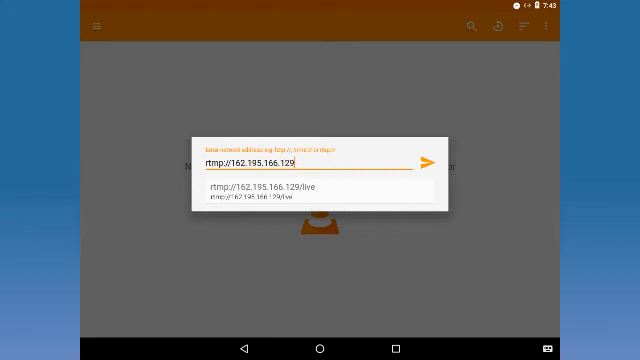
{"action": "left_click", "coordinate": [284, 187]}
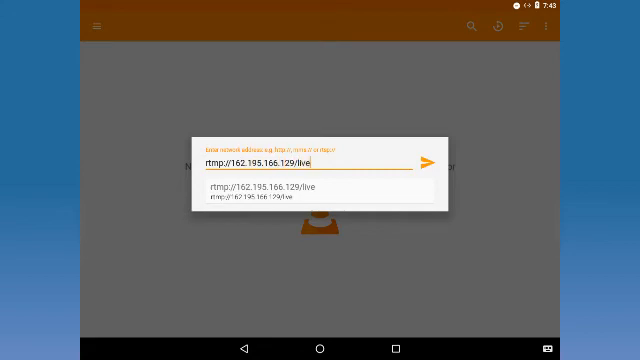